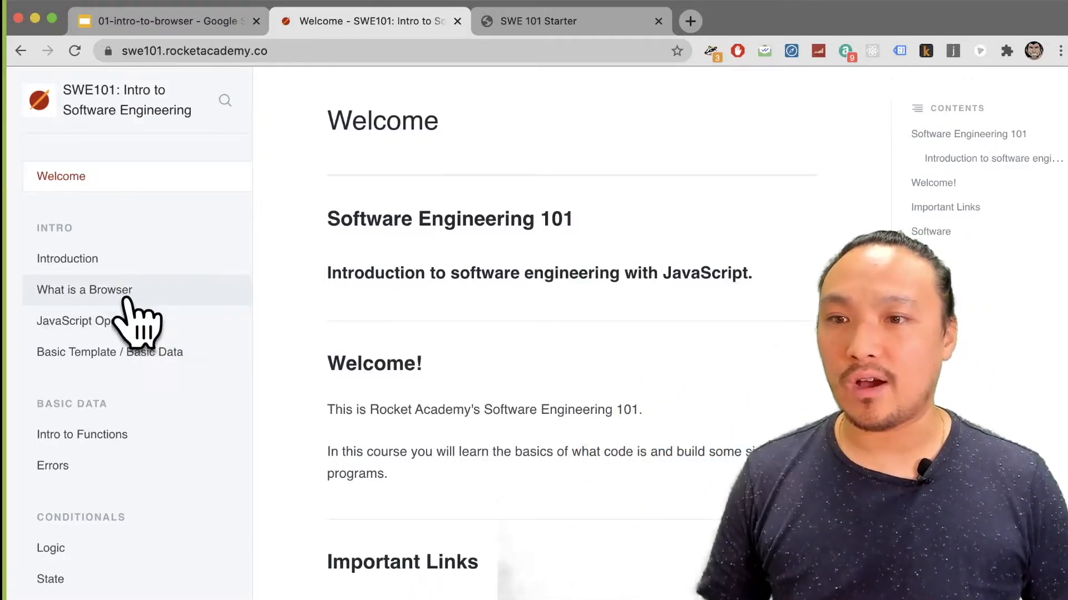
# - Go to the What is a Browser lesson and scroll to its Run our starter code instructions
pyautogui.click(85, 289)
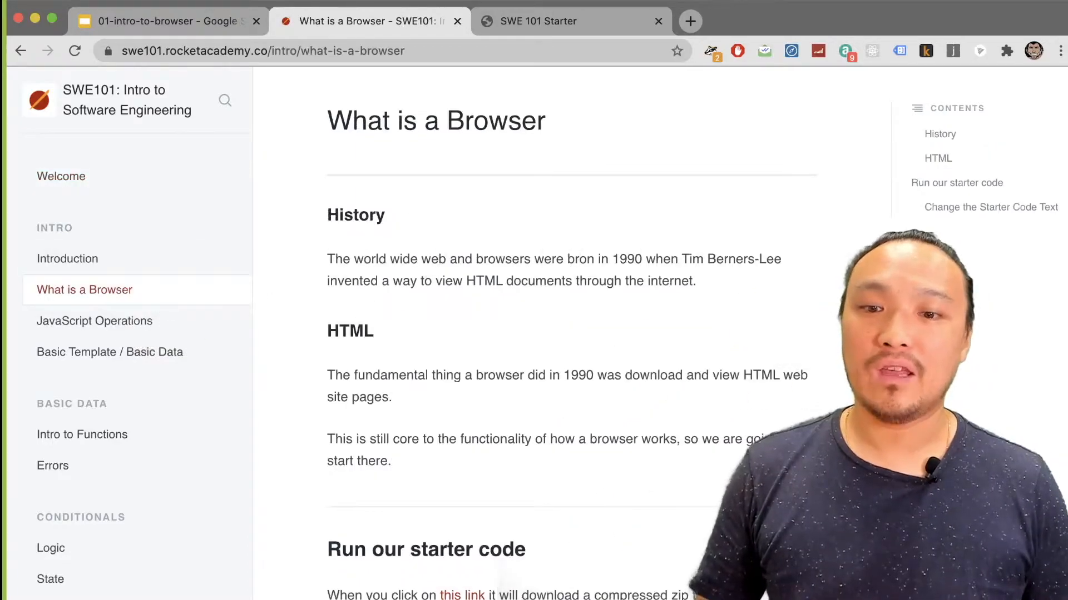
pyautogui.scroll(-3)
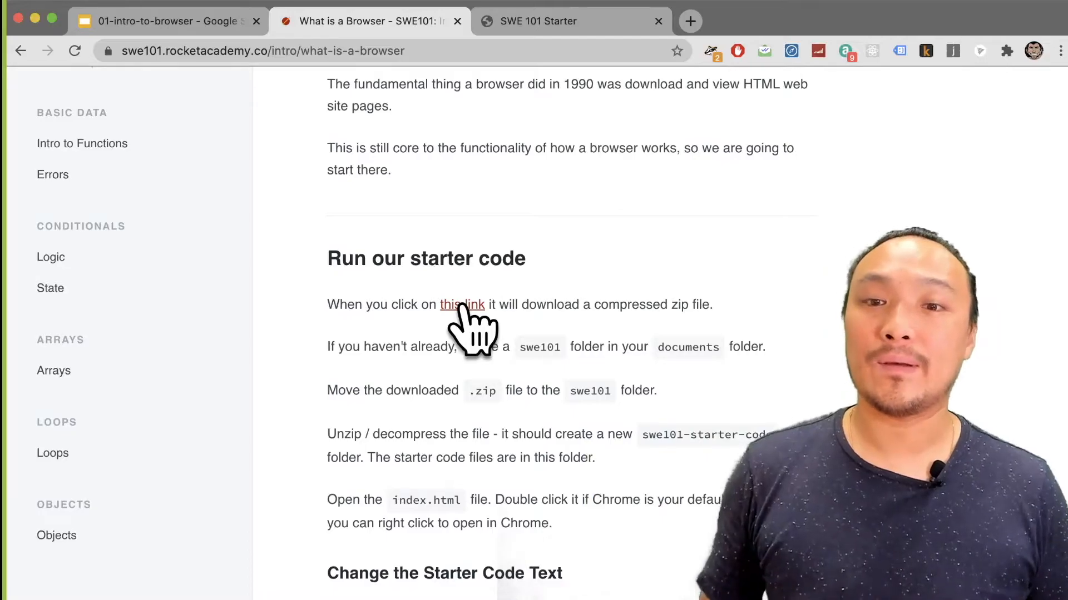
pyautogui.moveTo(303, 507)
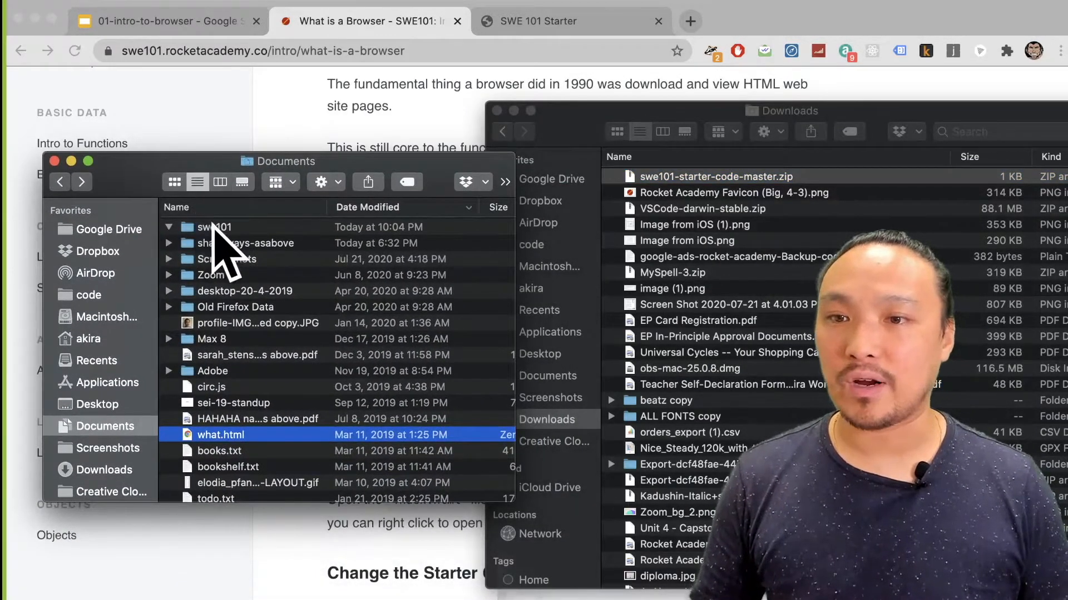
# - Unzip swe101-starter-code-master.zip inside swe101 and expand the folder to show index.html, README.md and script.js
pyautogui.doubleClick(216, 227)
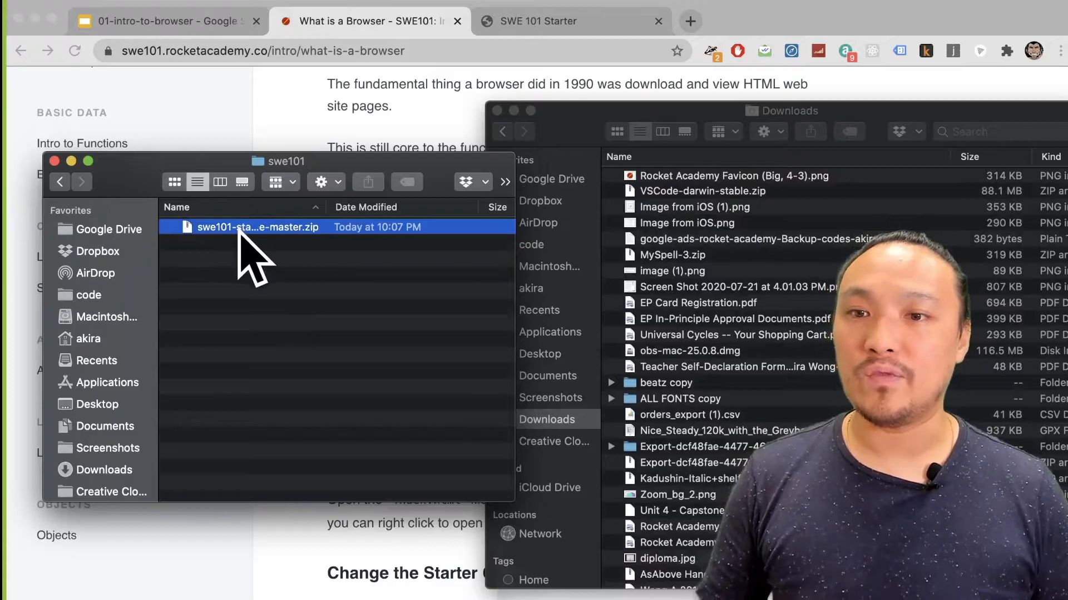
pyautogui.doubleClick(245, 226)
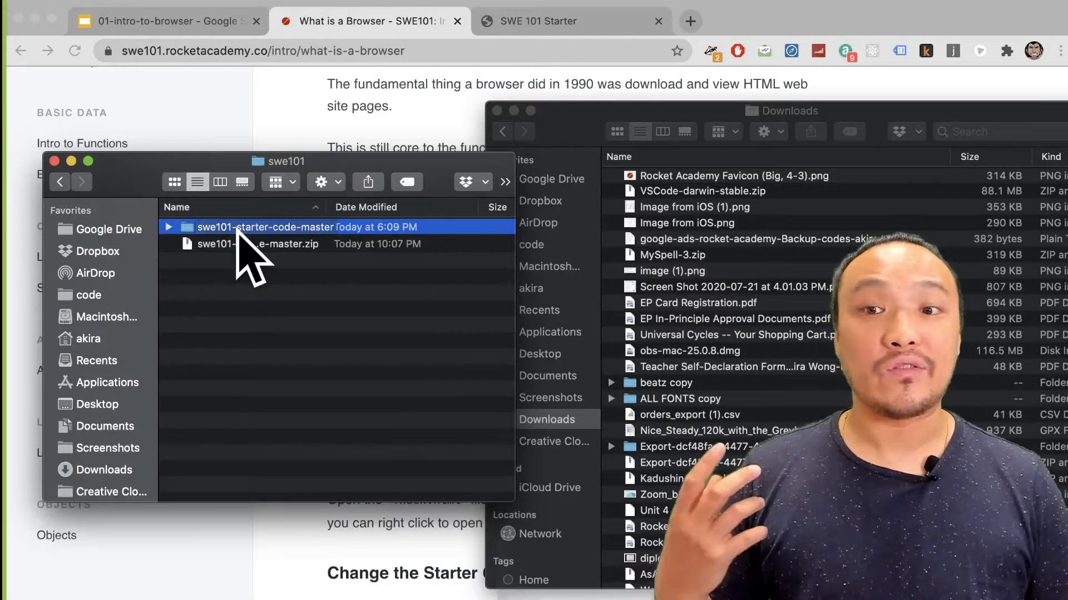
pyautogui.click(168, 227)
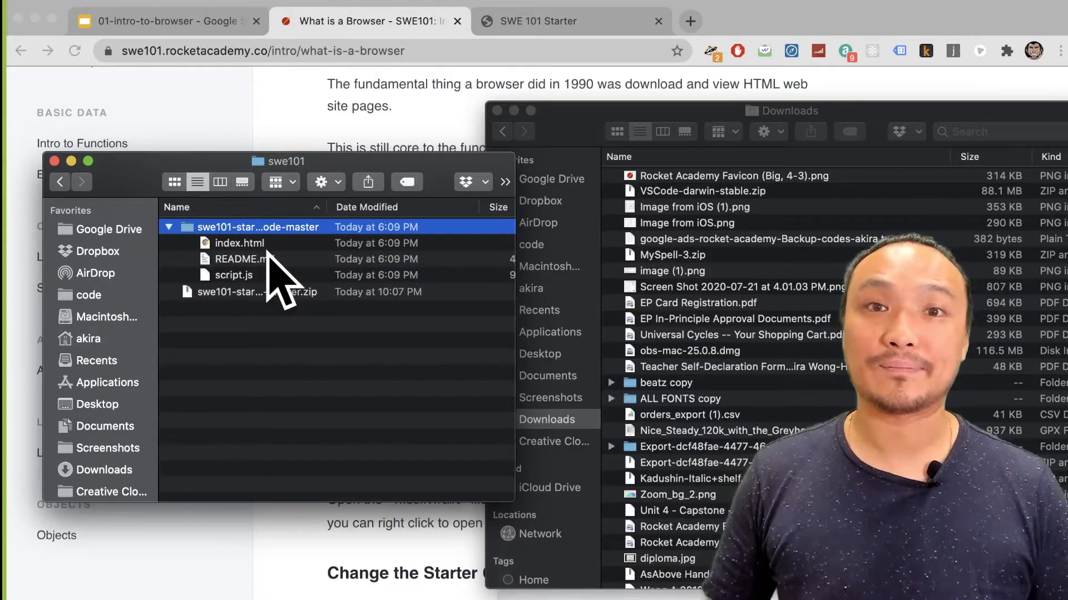
pyautogui.click(87, 161)
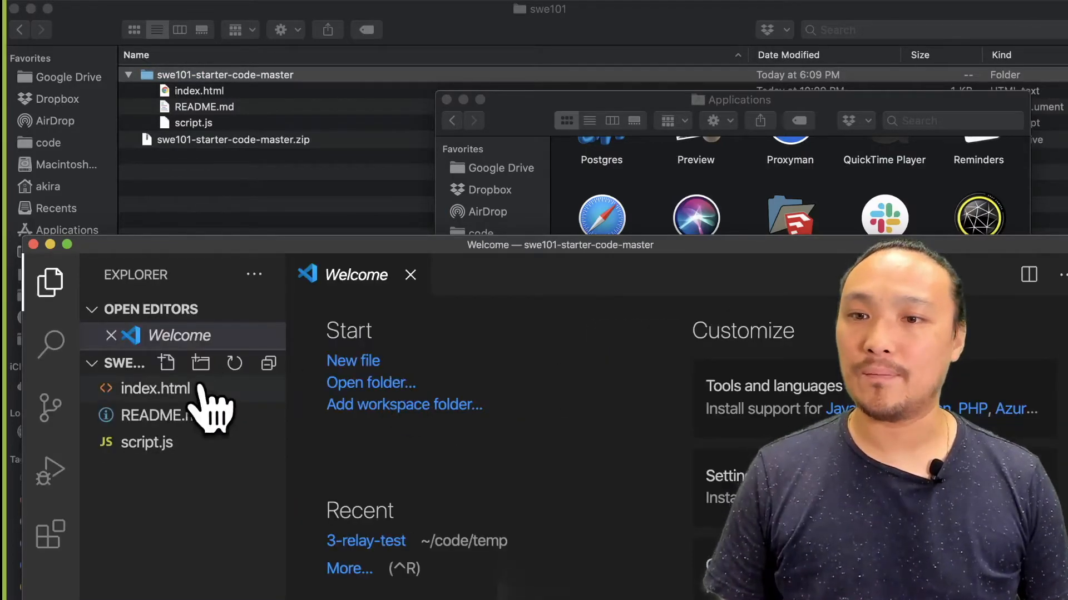
pyautogui.moveTo(184, 394)
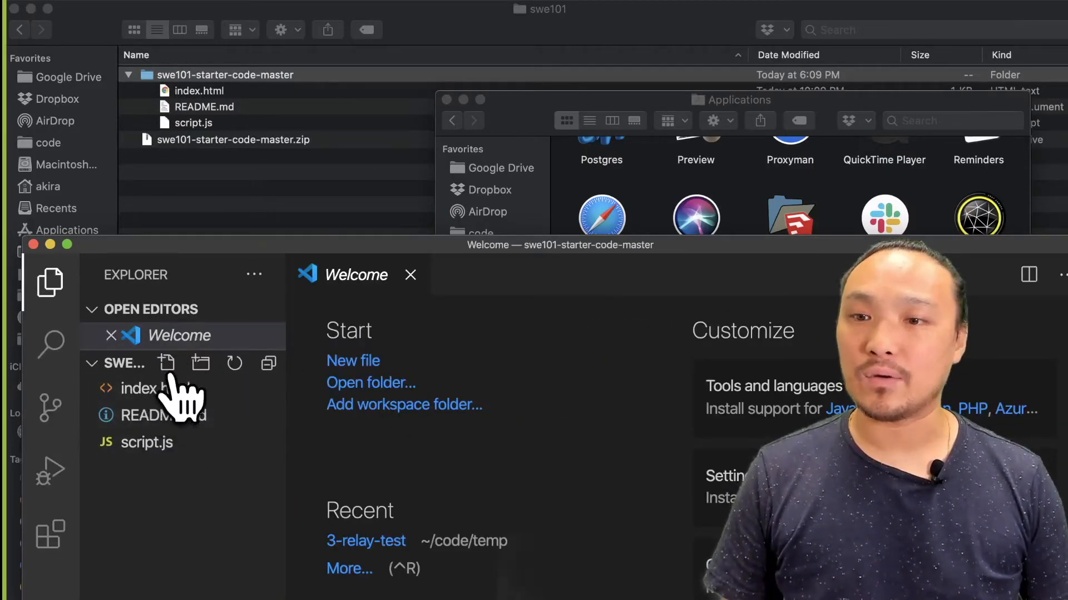
# - Edit the index.html h1 so it reads HELLO ! SWE 101!
pyautogui.click(144, 389)
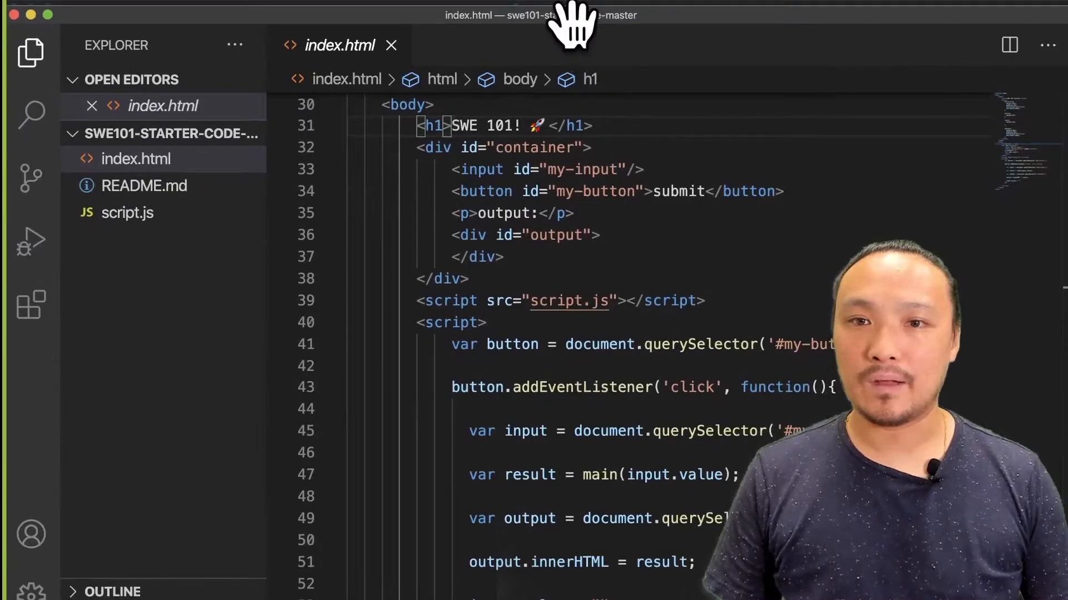
pyautogui.scroll(3)
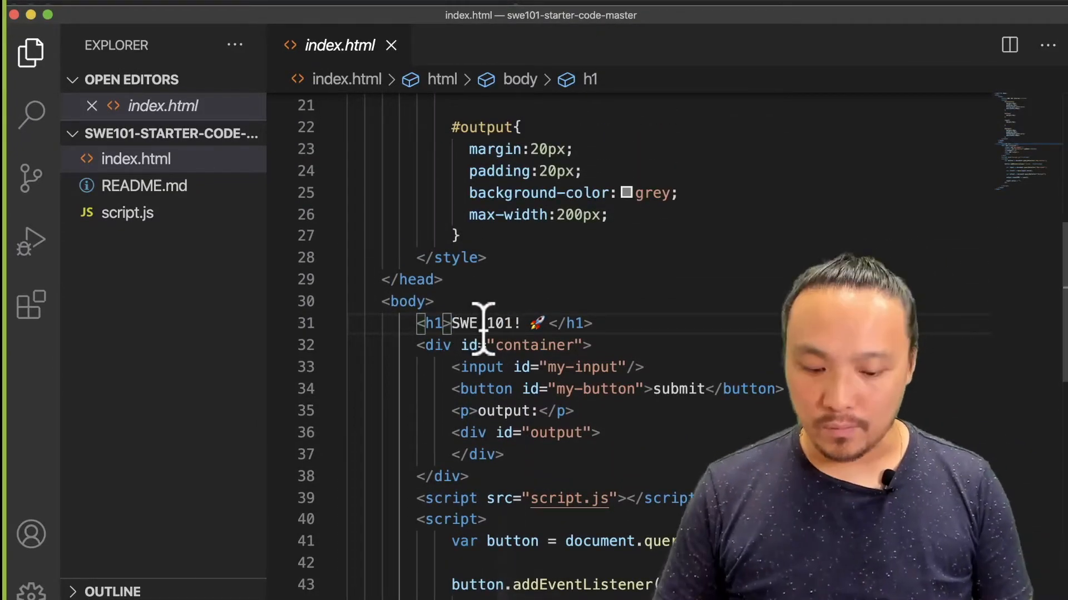
pyautogui.write('HELLO')
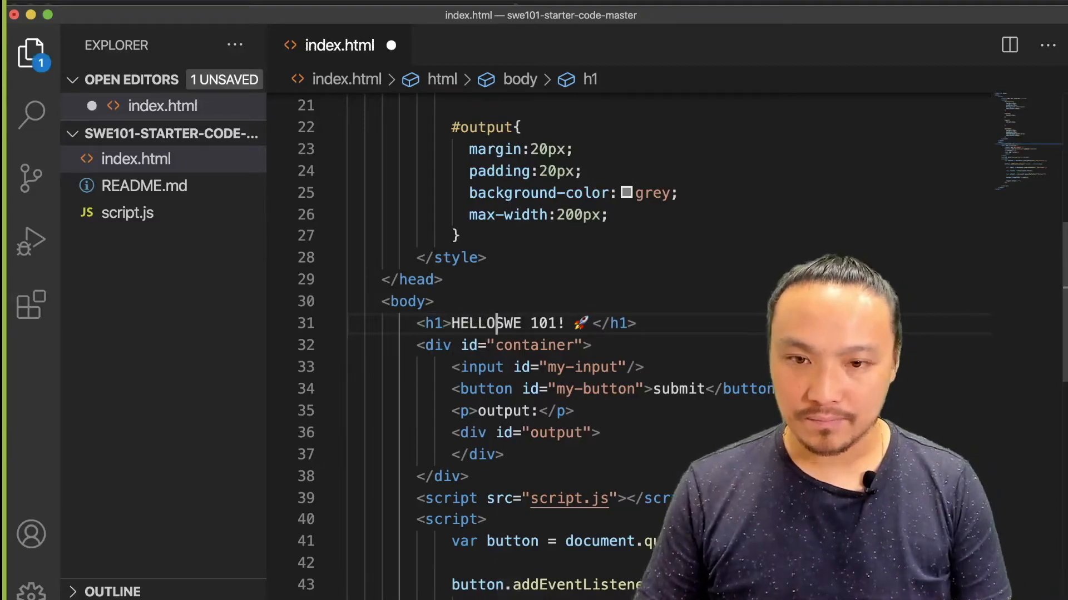
pyautogui.write('!')
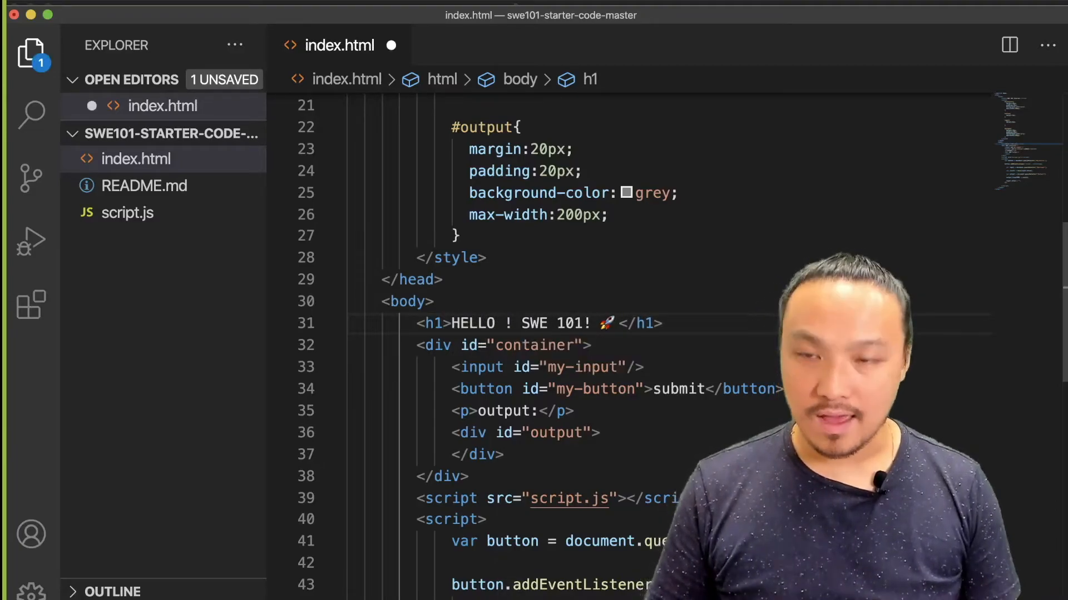
# - Save the edited index.html via File > Save
pyautogui.click(115, 7)
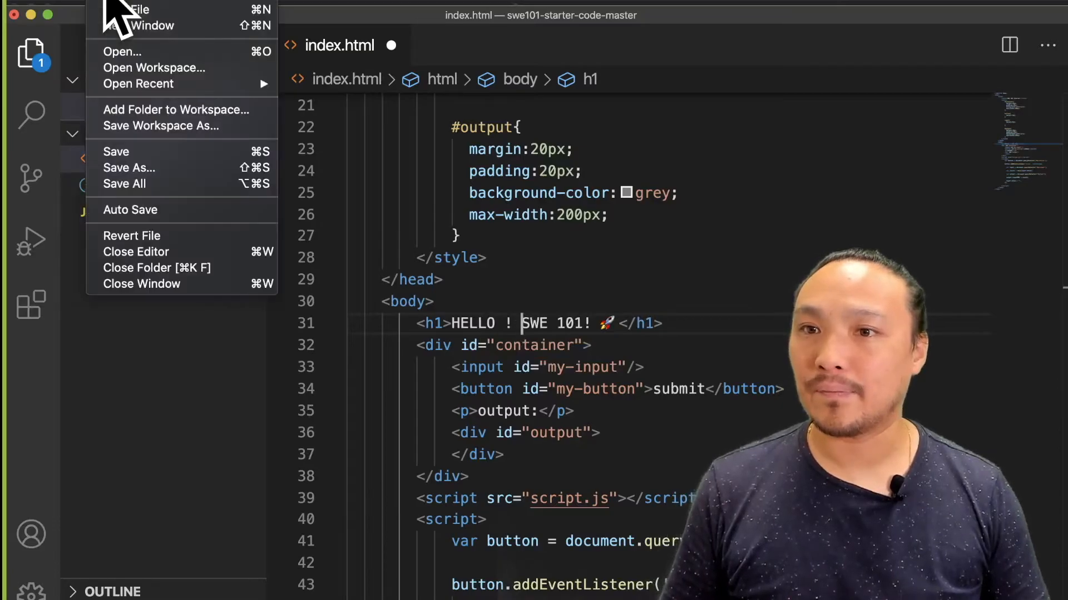
pyautogui.click(135, 163)
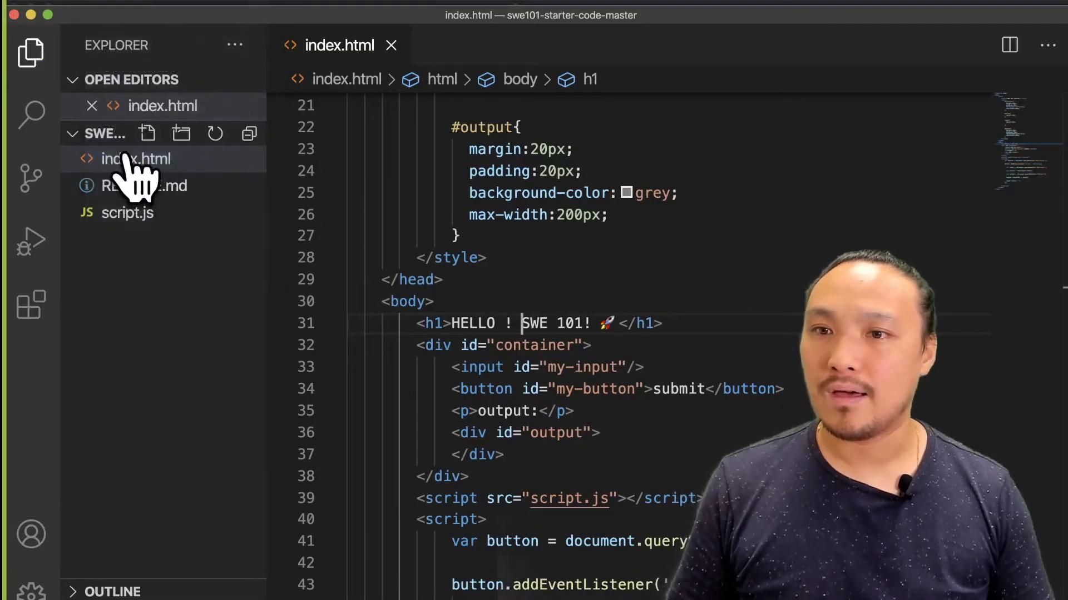